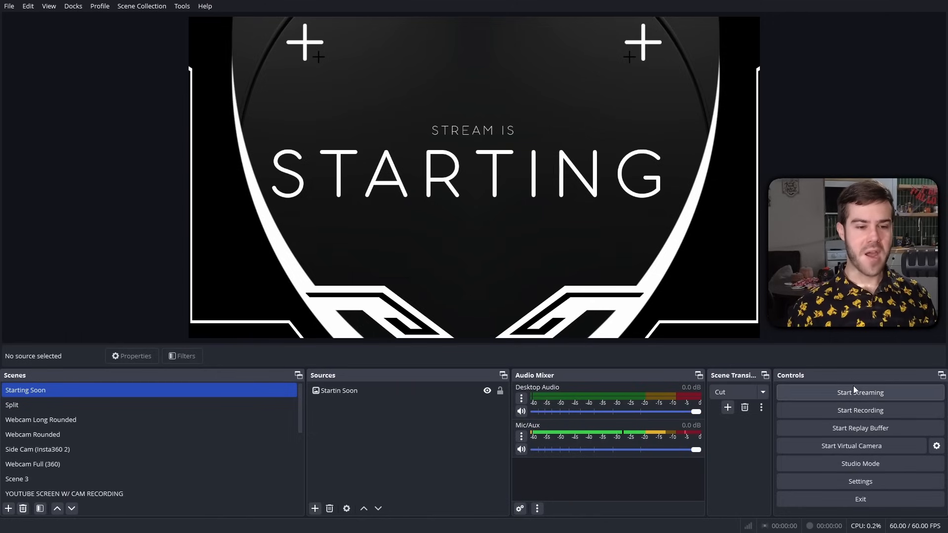
Open Settings and move from the Stream page to the Output page.
left_click(858, 481)
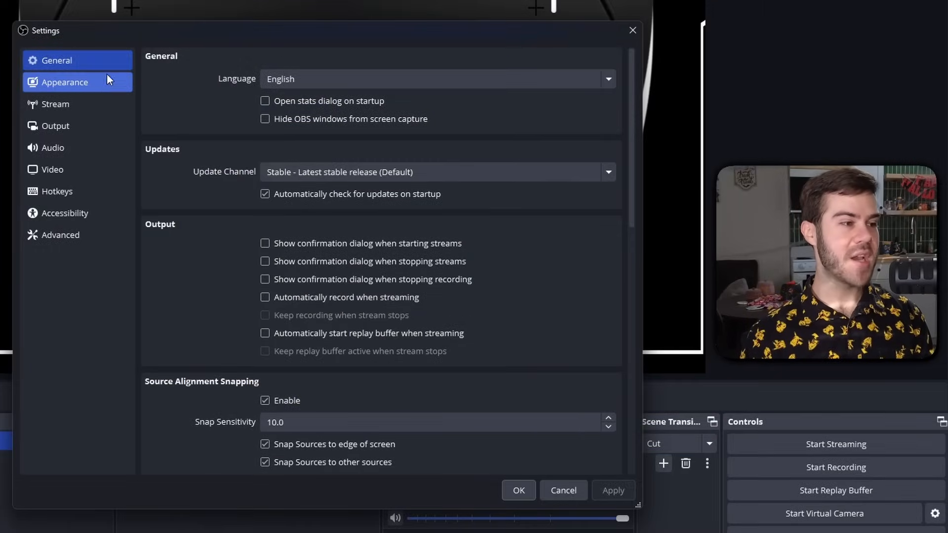
left_click(56, 103)
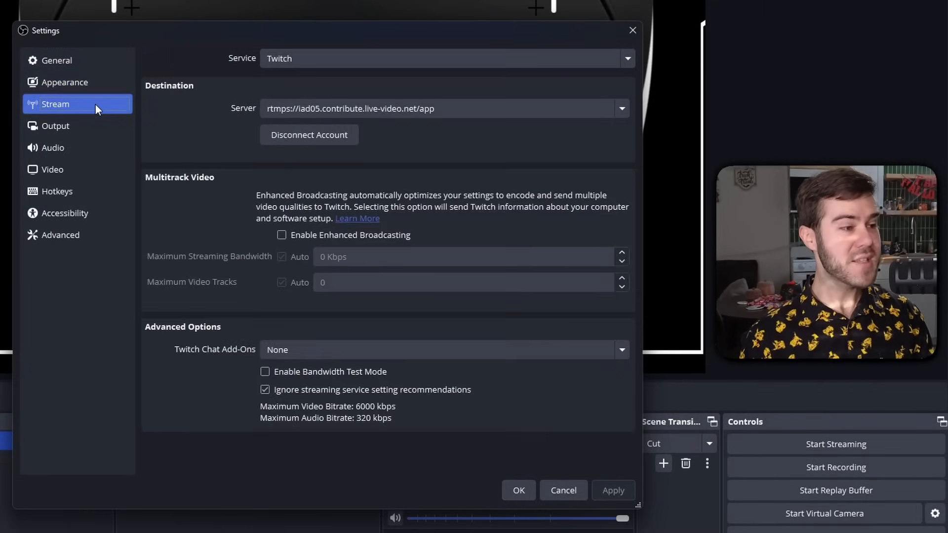
left_click(55, 126)
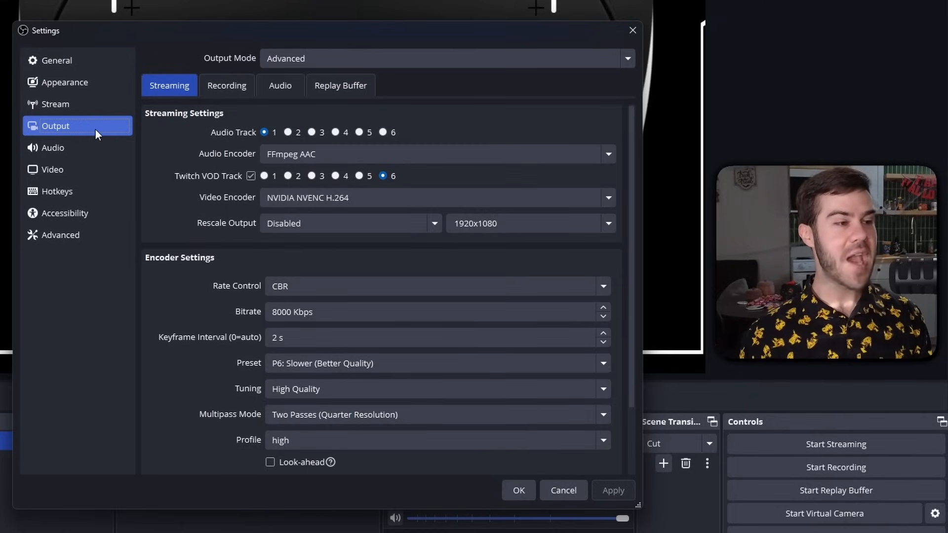
Switch from the Streaming output to the Recording tab: MKV, NVENC H.264, CQP 17.
left_click(446, 58)
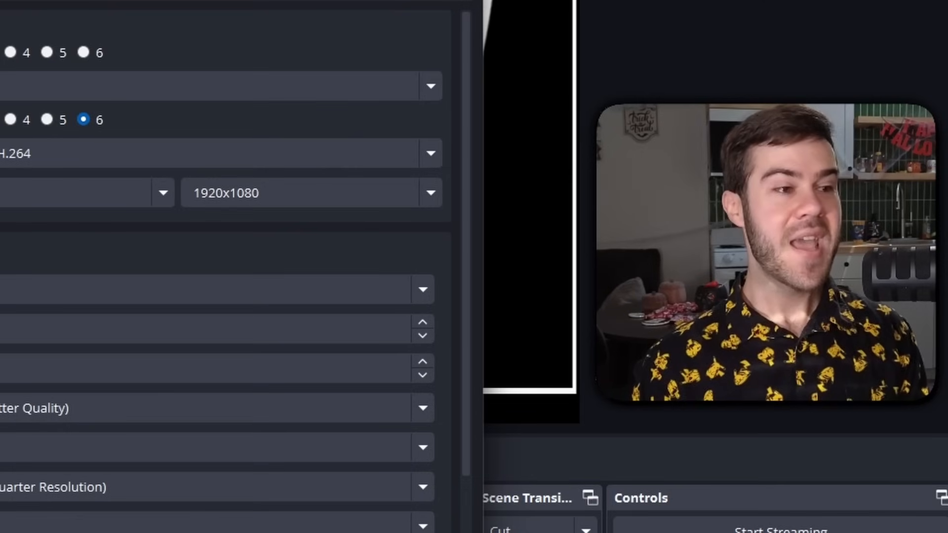
mouse_move(25, 20)
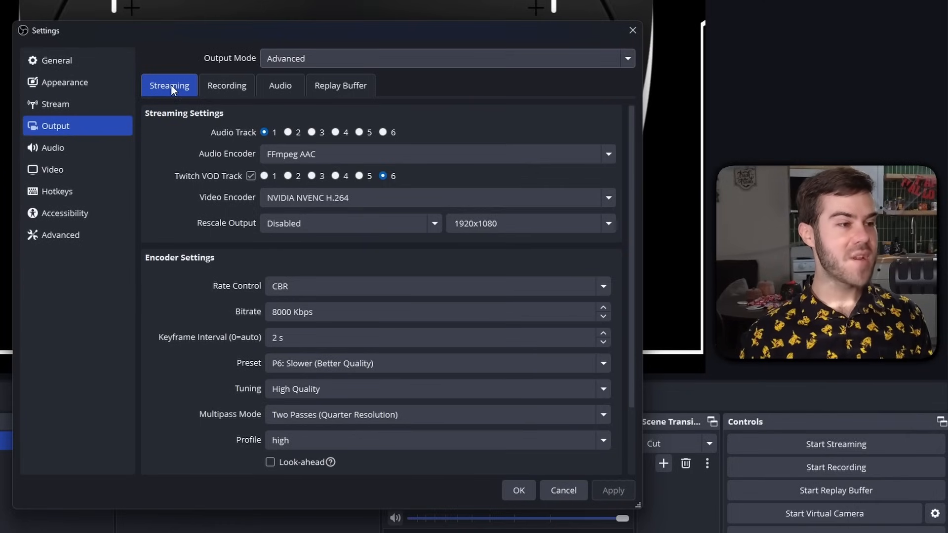
left_click(226, 86)
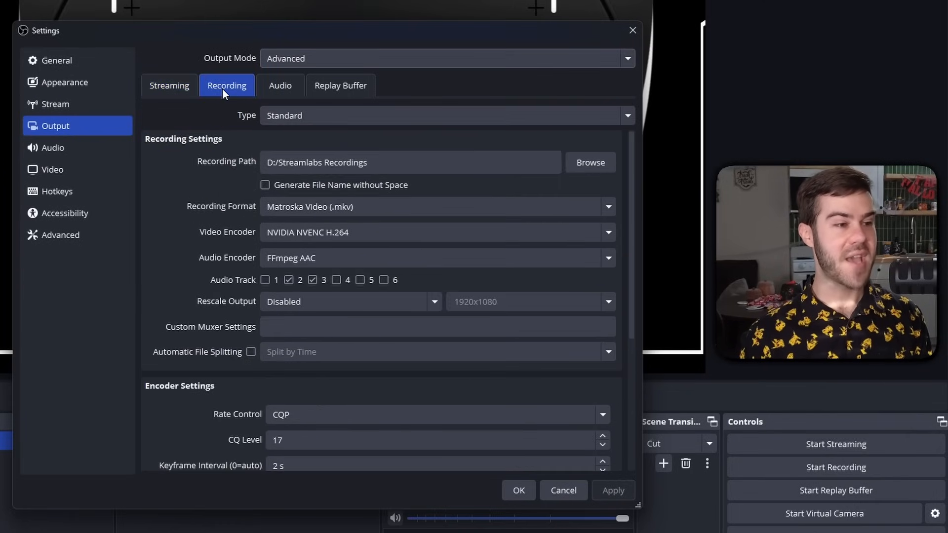
mouse_move(173, 265)
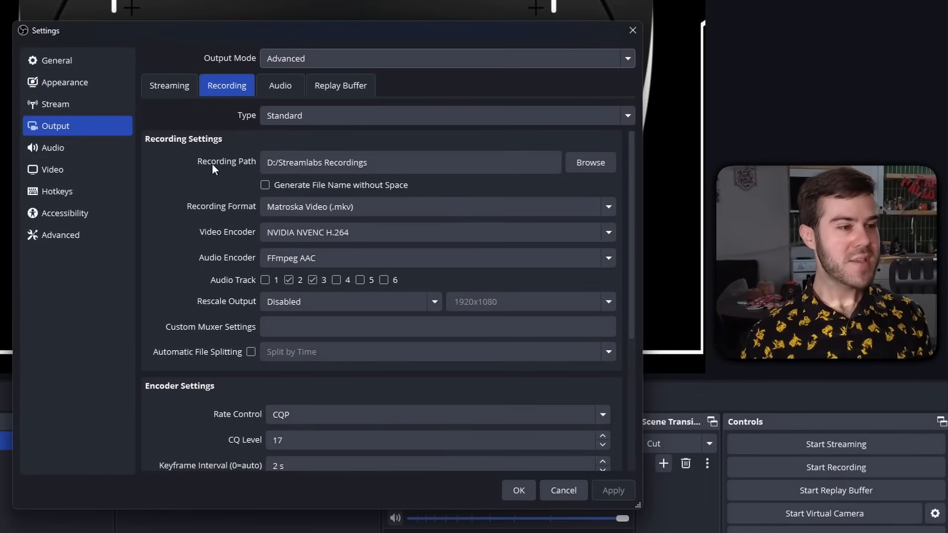
left_click(410, 162)
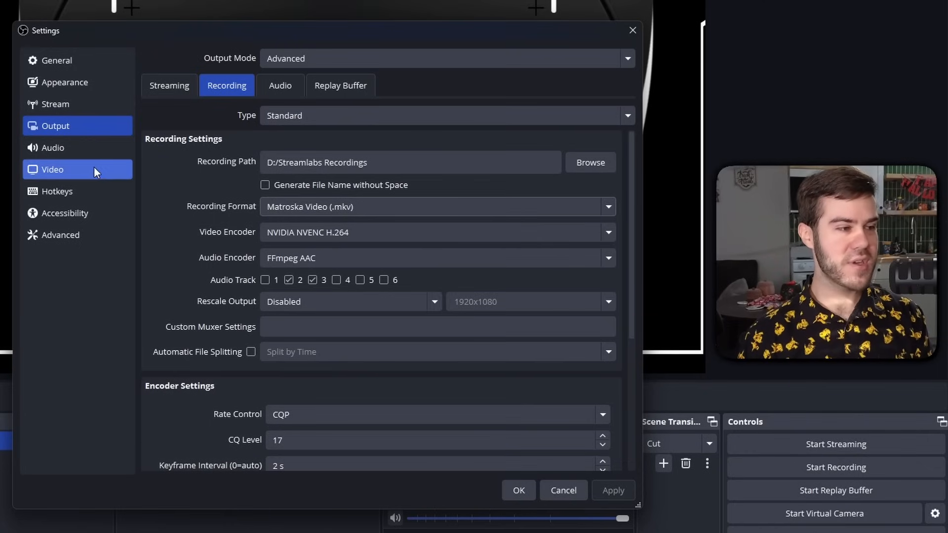
left_click(60, 235)
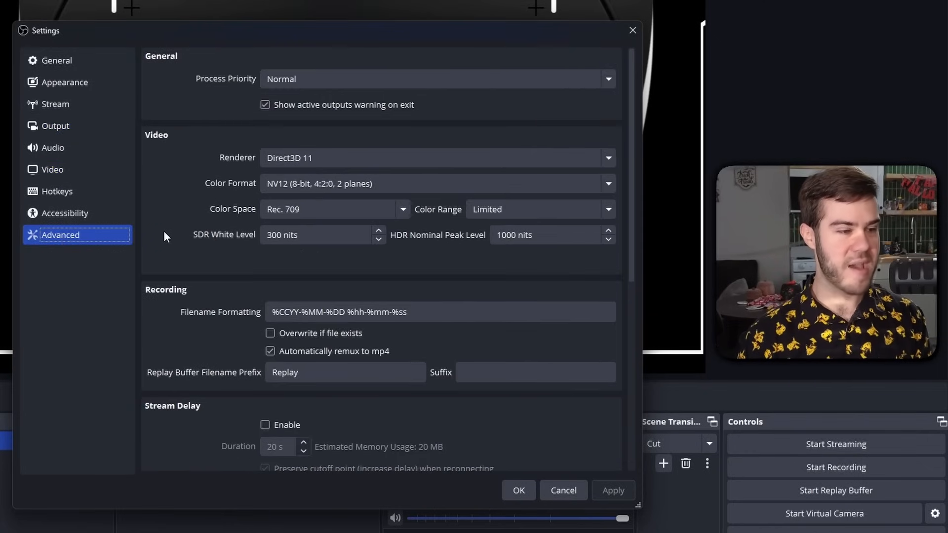
scroll("down", 3)
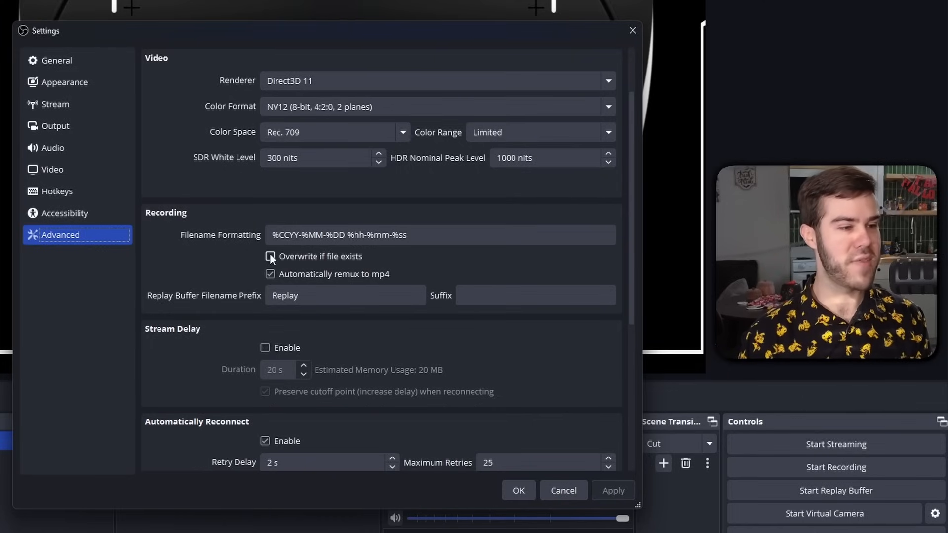
left_click(55, 126)
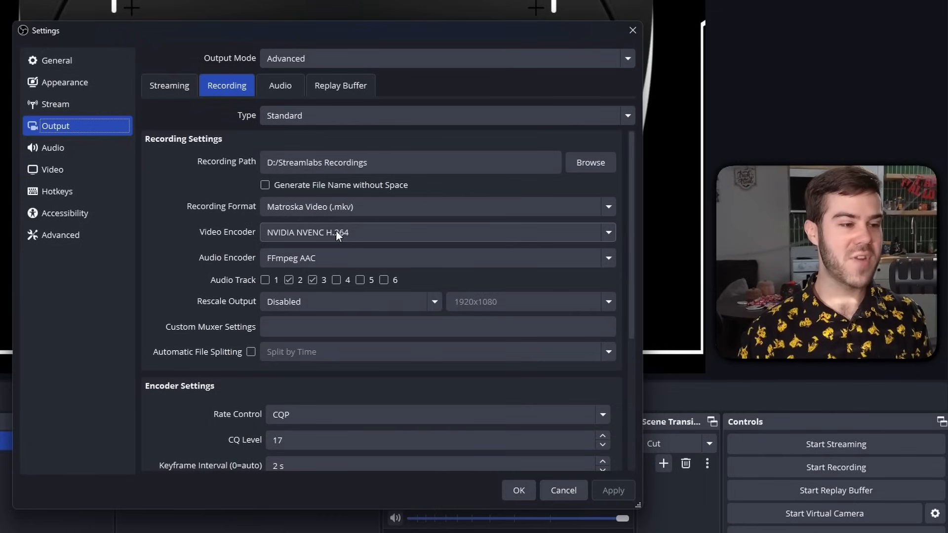
mouse_move(296, 243)
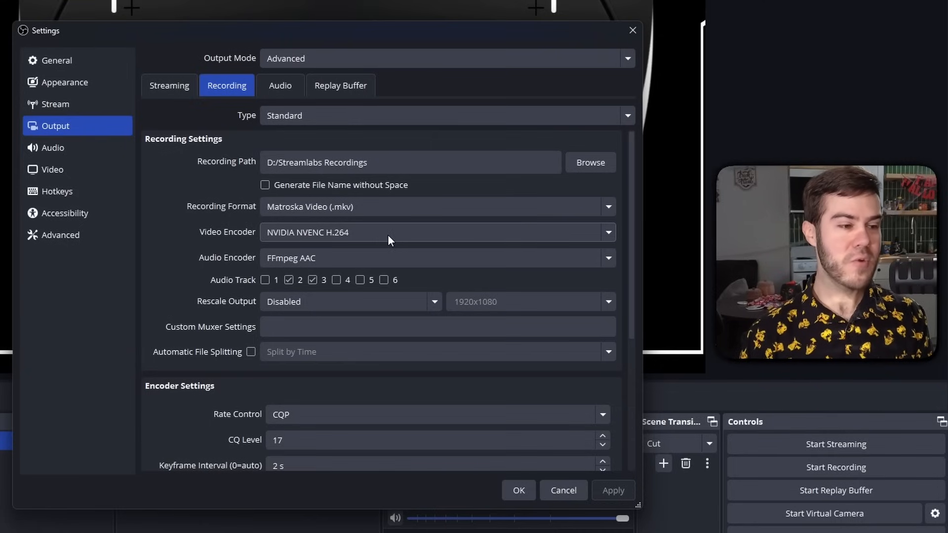
mouse_move(361, 240)
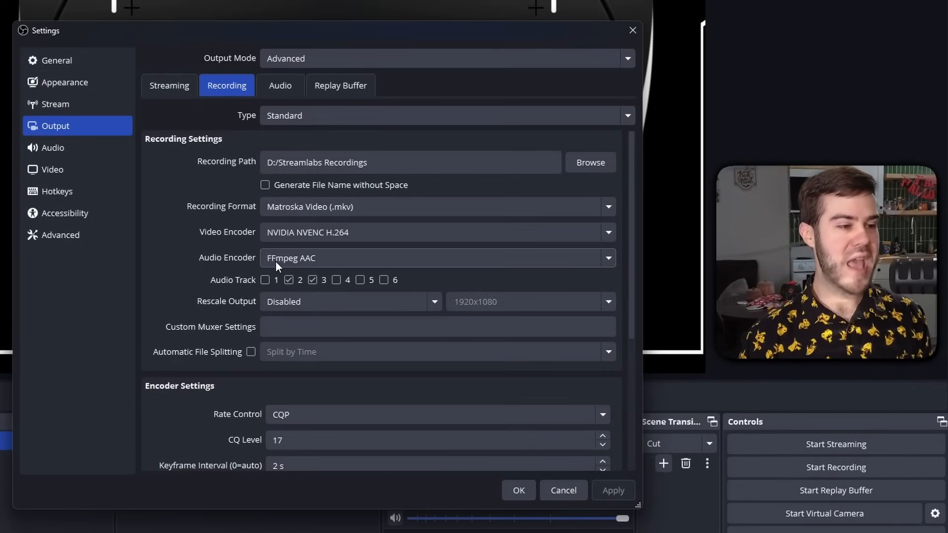
scroll("down", 3)
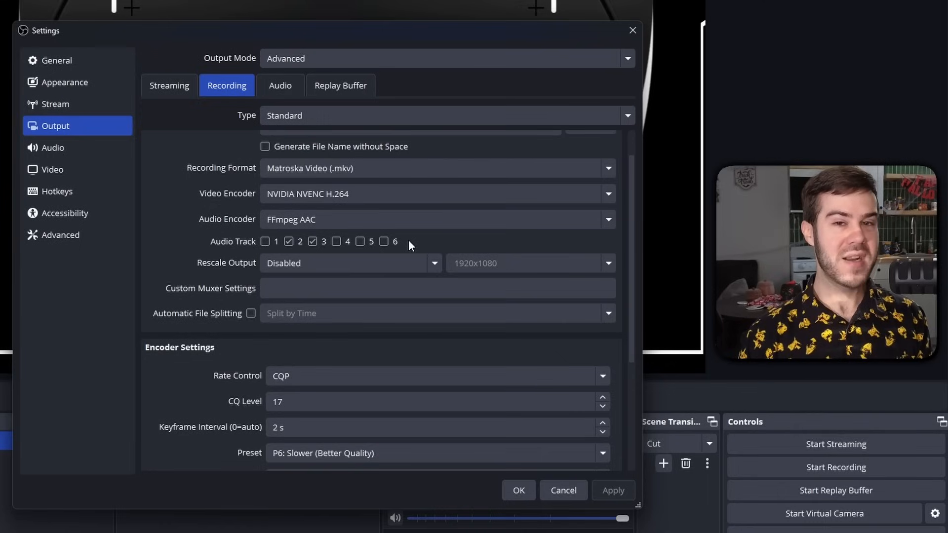
mouse_move(423, 242)
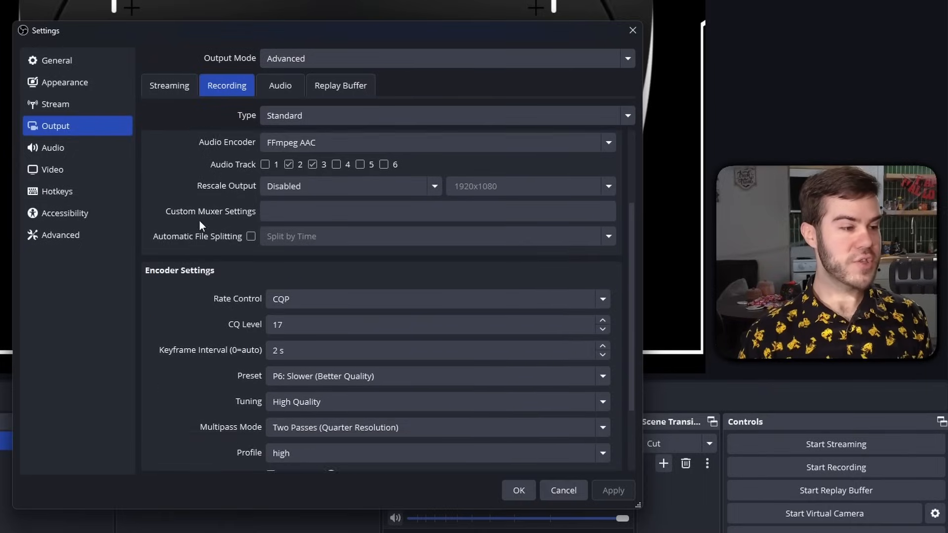
scroll("down", 3)
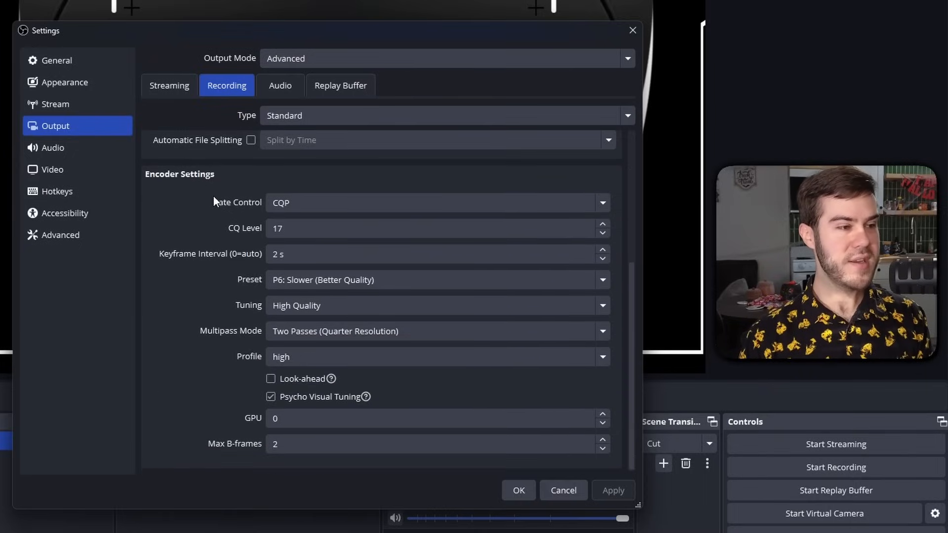
left_click(169, 85)
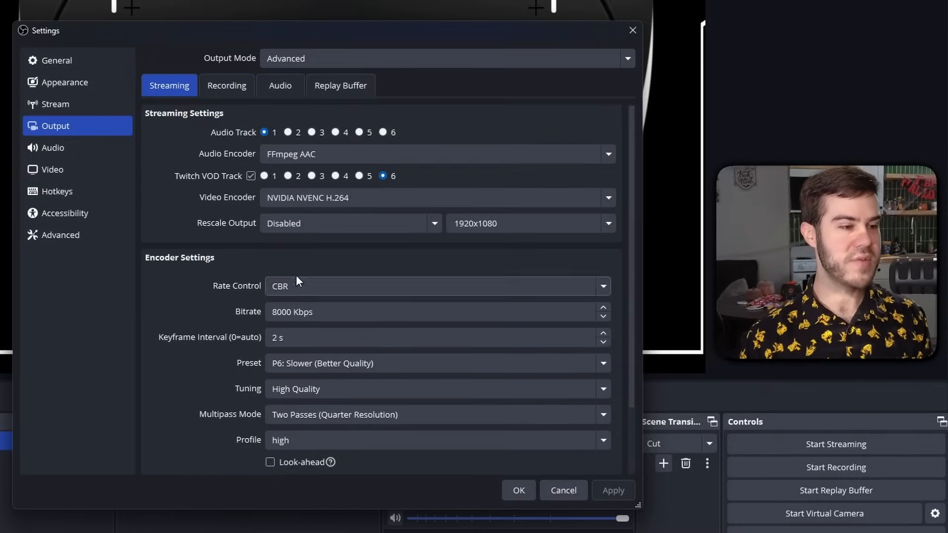
left_click(227, 85)
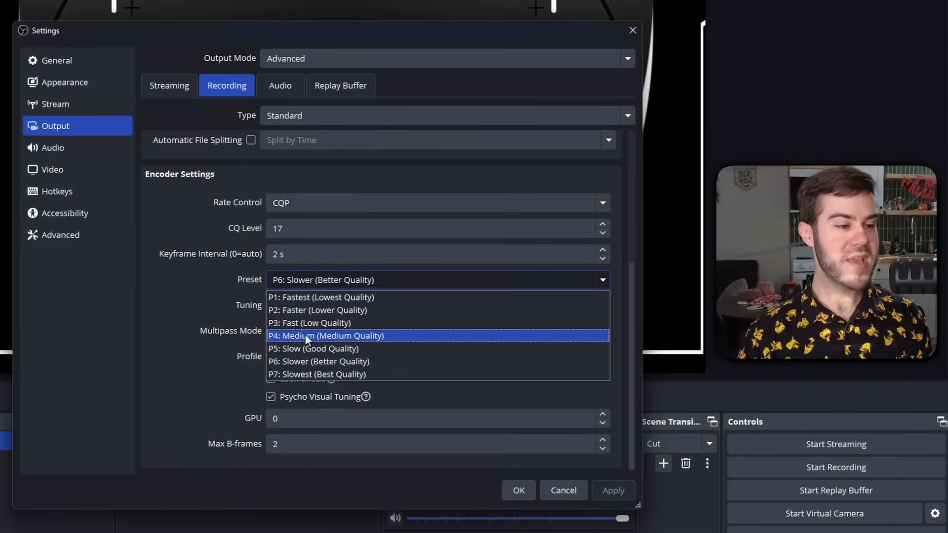
mouse_move(305, 374)
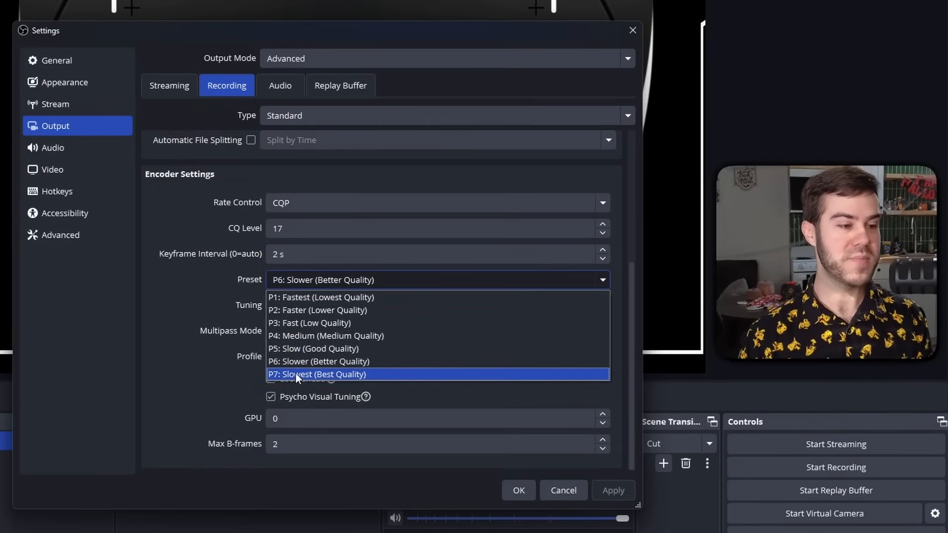
mouse_move(301, 348)
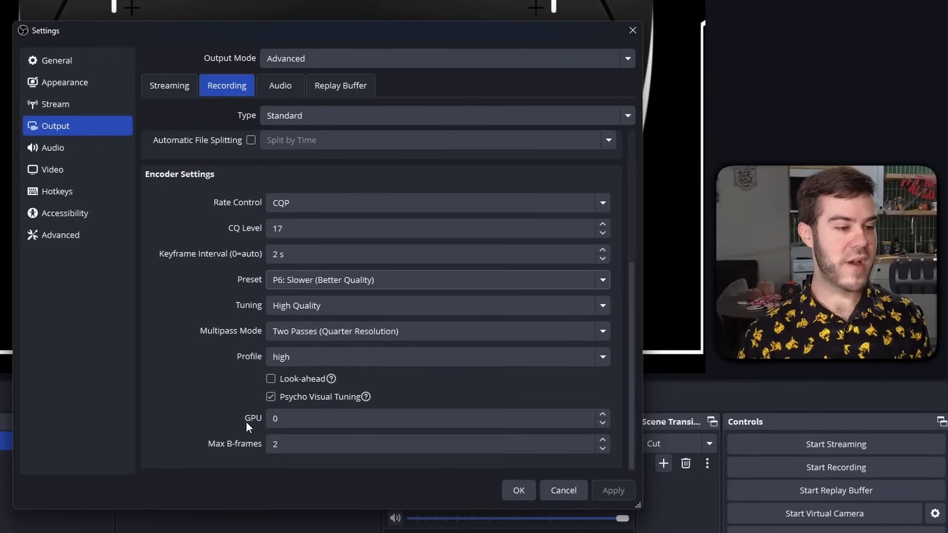
mouse_move(348, 308)
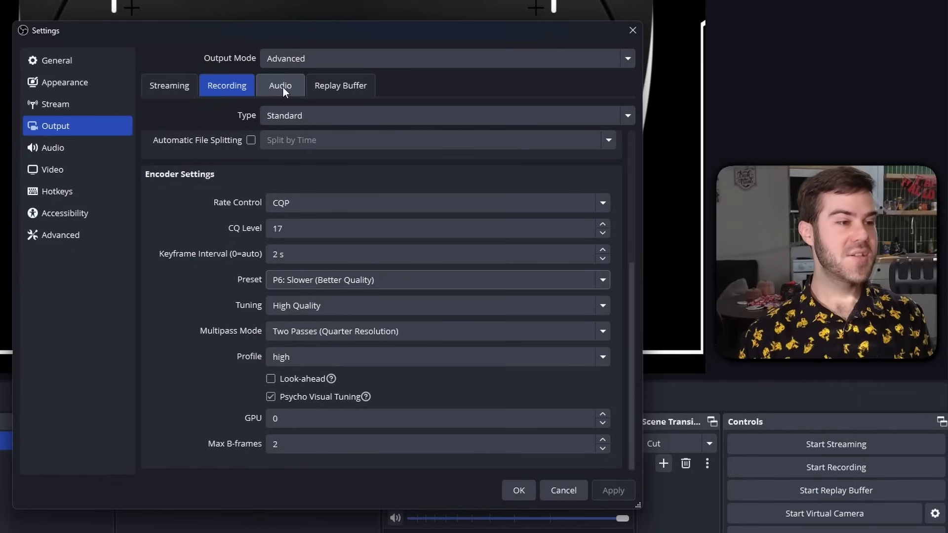
Confirm all six audio tracks use 320 bitrate, then save and close Settings.
left_click(280, 86)
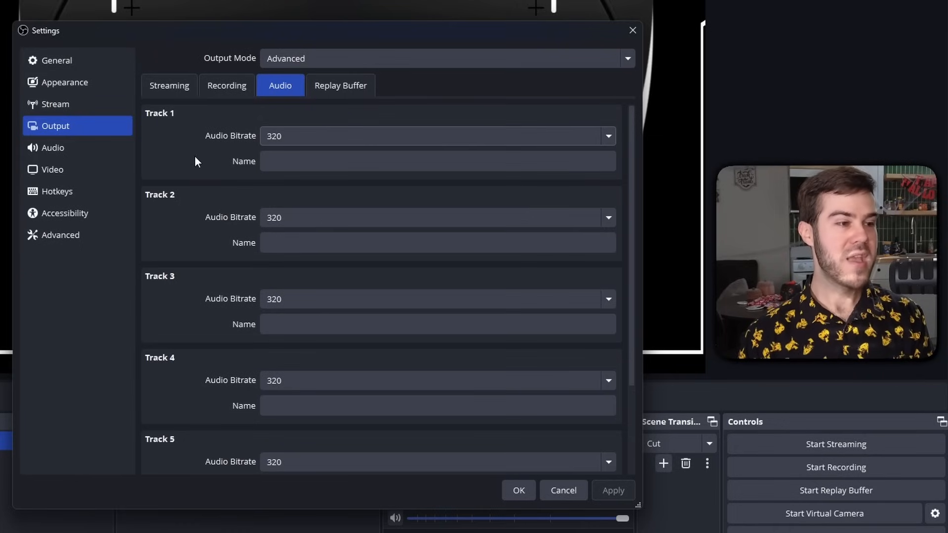
scroll("down", 3)
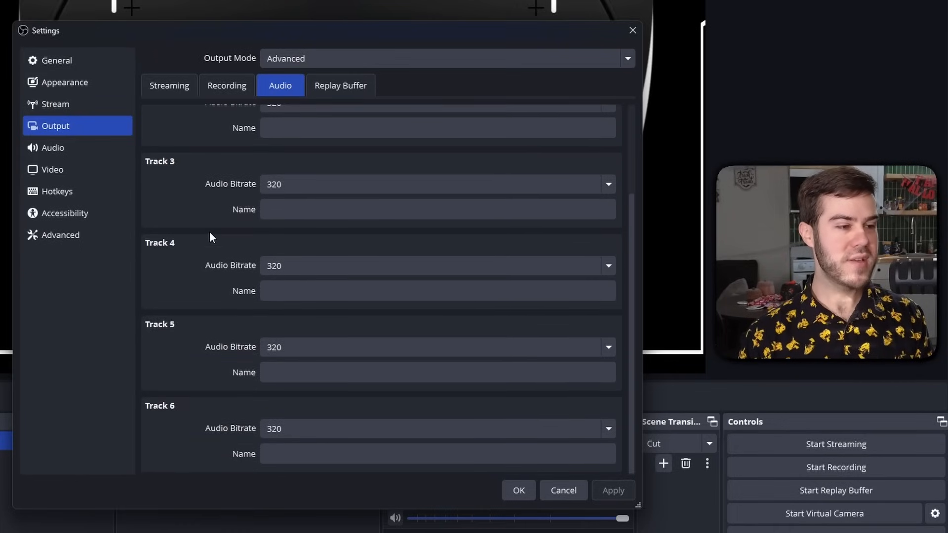
scroll("up", 3)
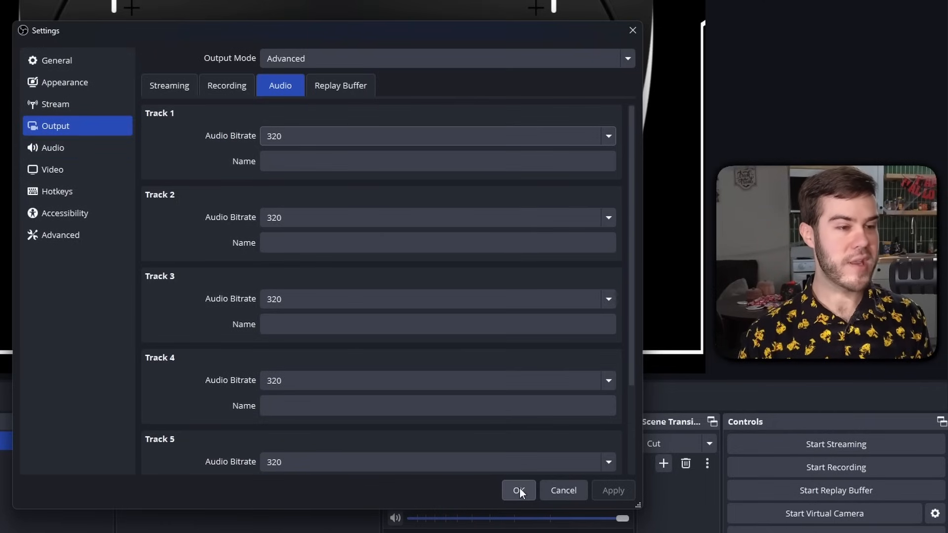
left_click(518, 490)
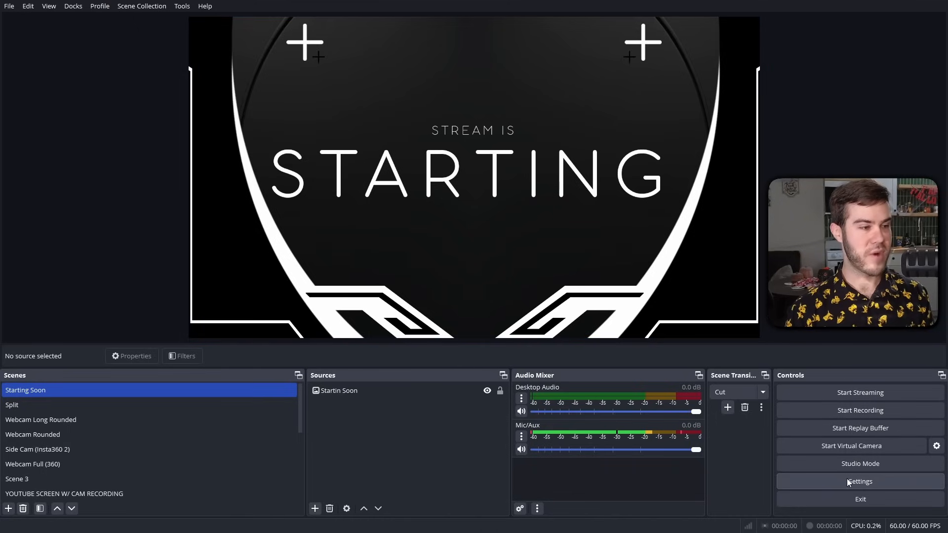
Reopen Settings on the Video page: 1920x1080 base and output at 60 FPS.
left_click(859, 481)
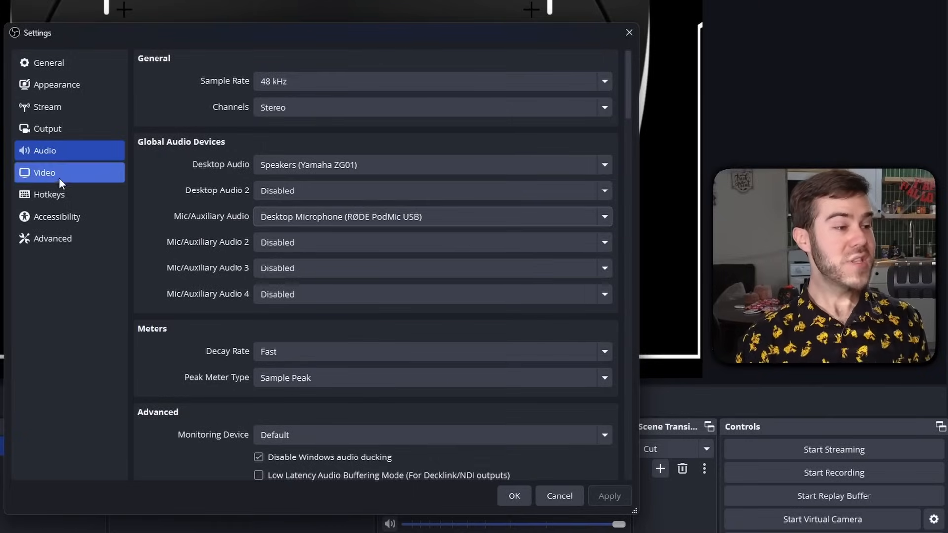
left_click(44, 172)
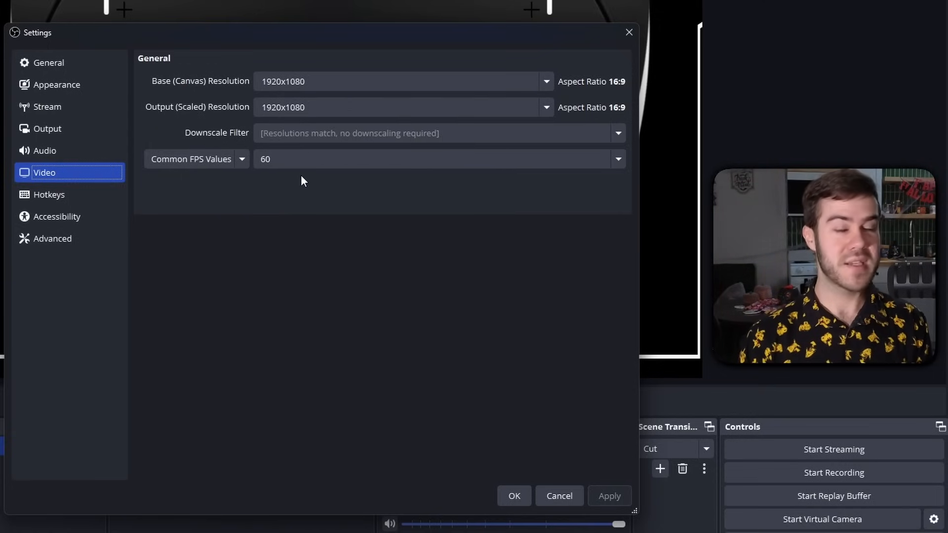
Review the blank Start/Stop Recording hotkeys on the Hotkeys page.
left_click(49, 194)
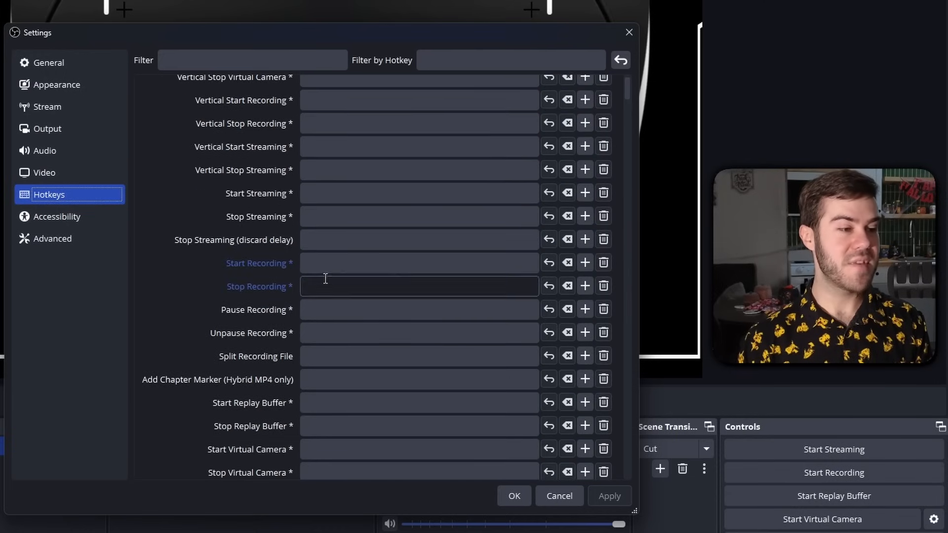
mouse_move(369, 285)
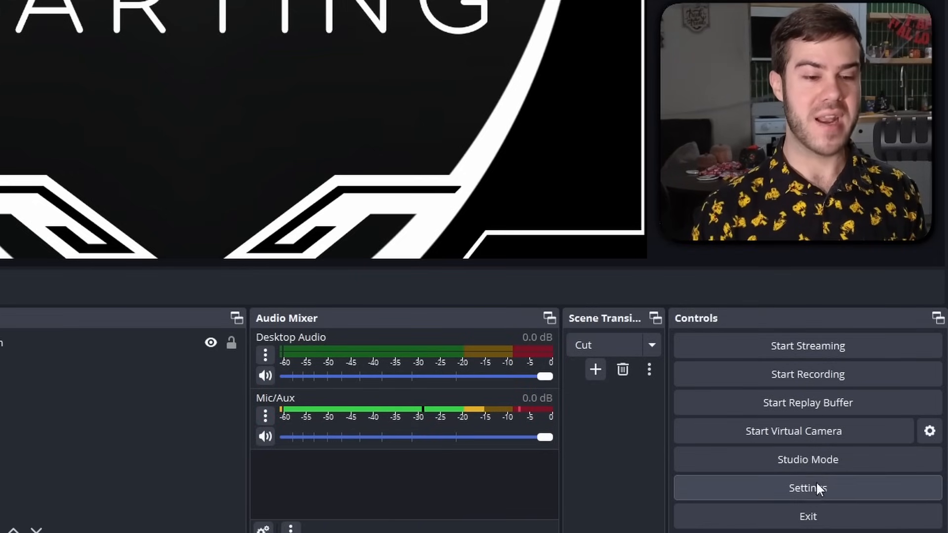
Reopen Settings and check audio tracks 2 and 3 for recording.
left_click(807, 488)
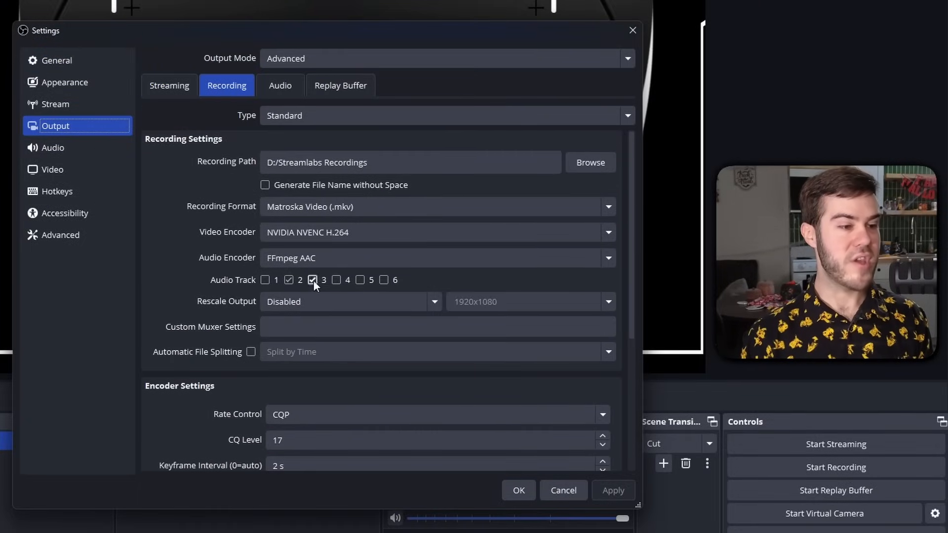
left_click(313, 280)
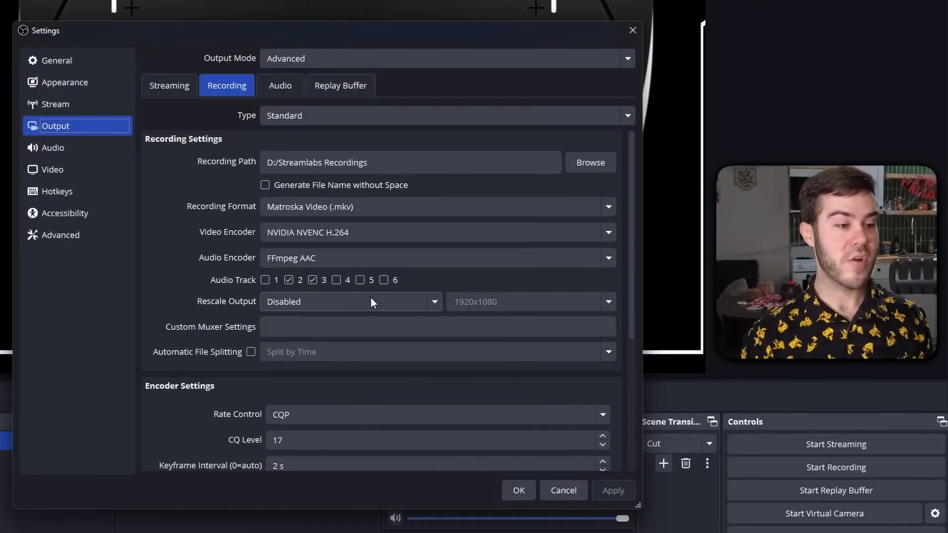